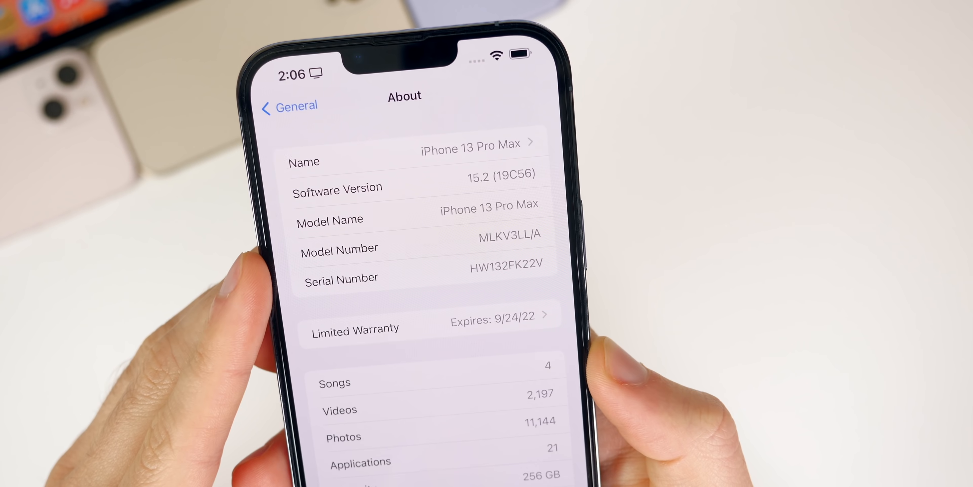
- Launch Settings from the Home Screen and go into Privacy to reach the App Privacy Report
scroll(down, 3)
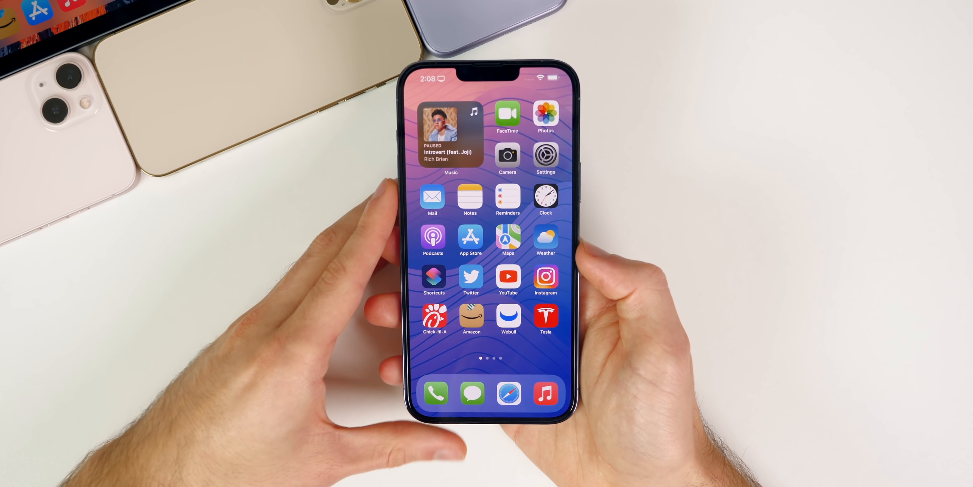
click(545, 159)
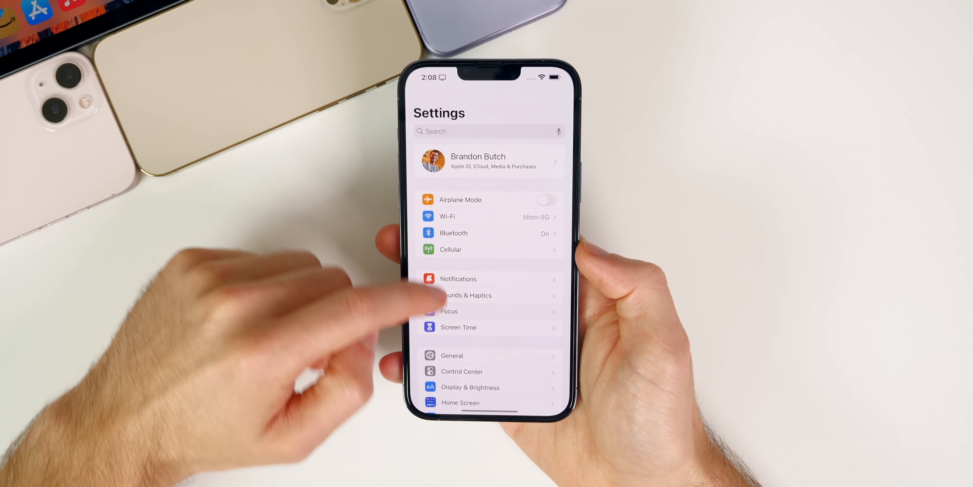
scroll(up, 3)
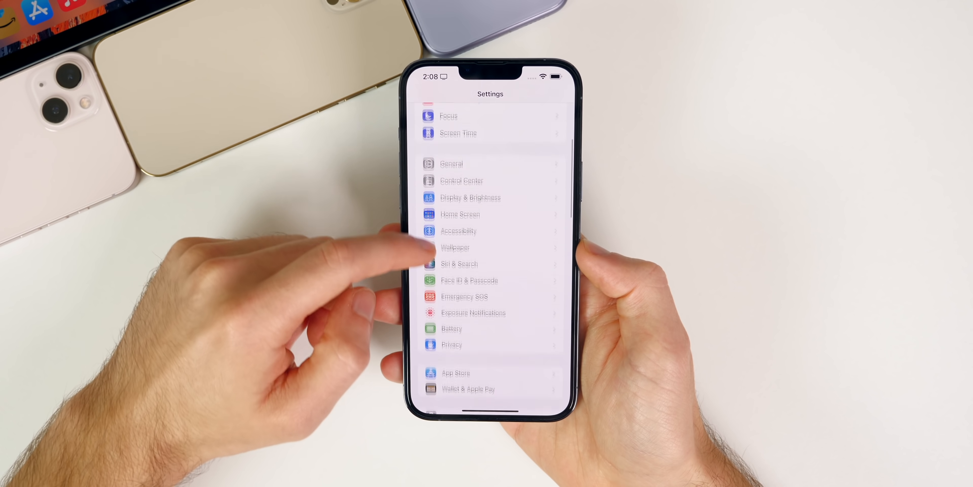
click(451, 344)
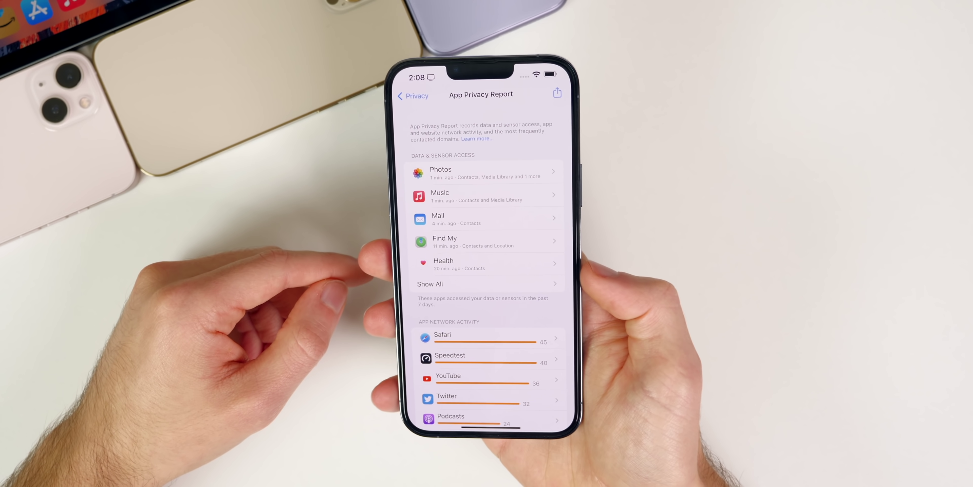
- Drill into Music's report entry and show its Media Library access log for the past 7 days
scroll(up, 3)
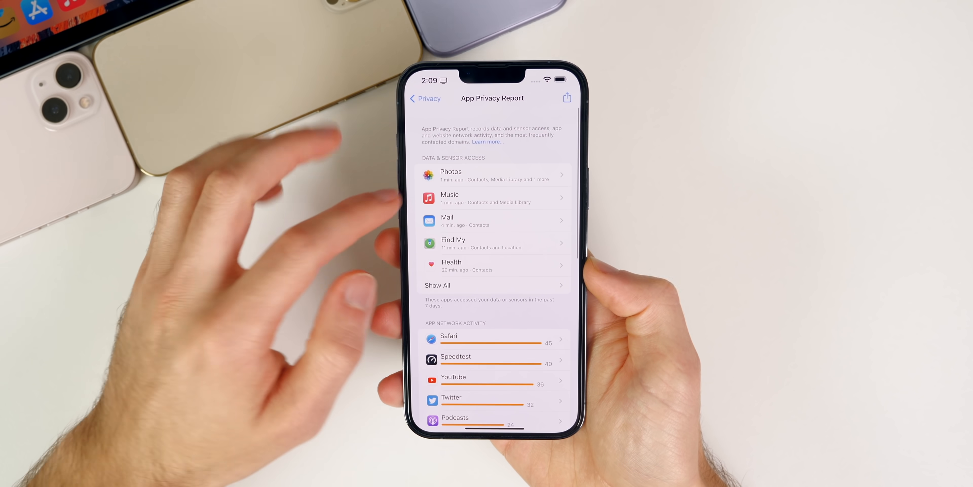
click(493, 199)
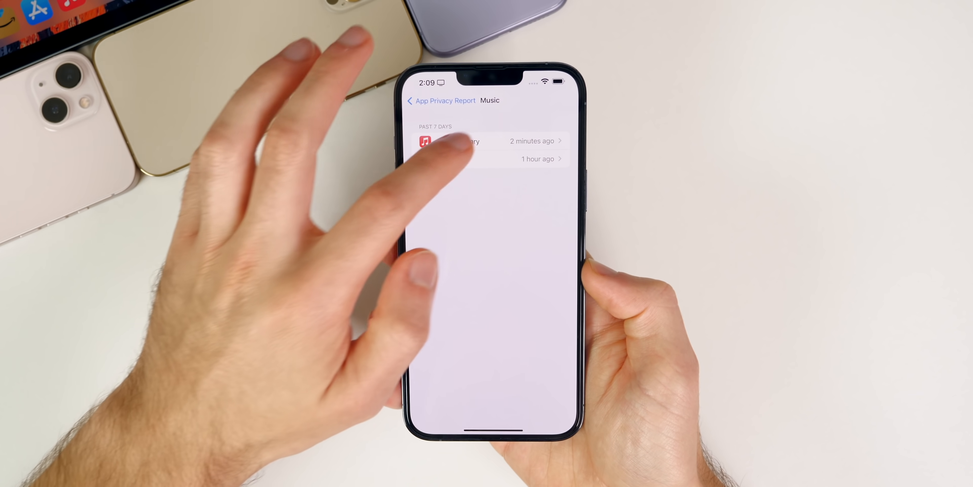
click(490, 141)
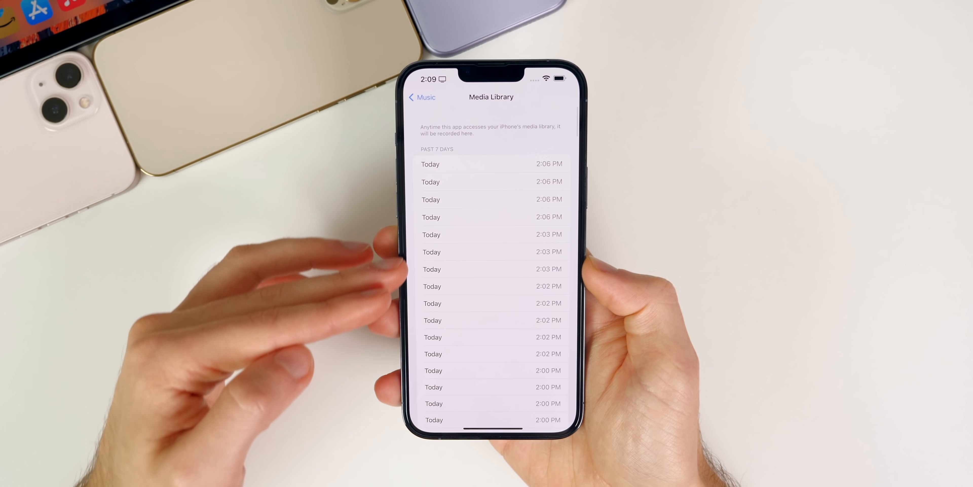